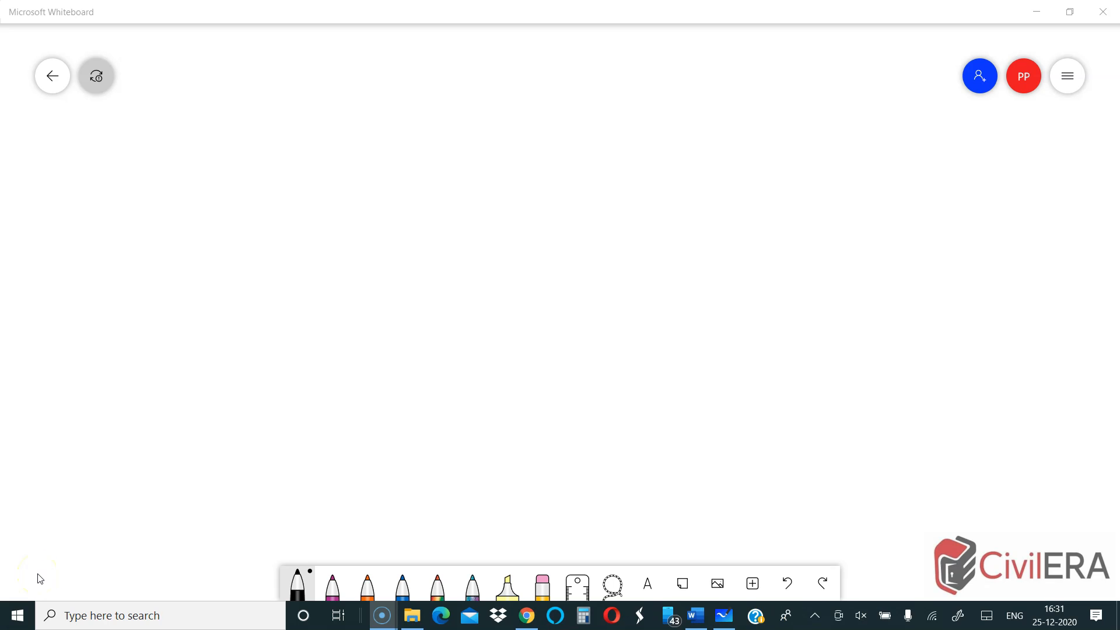
mouse_move(297, 582)
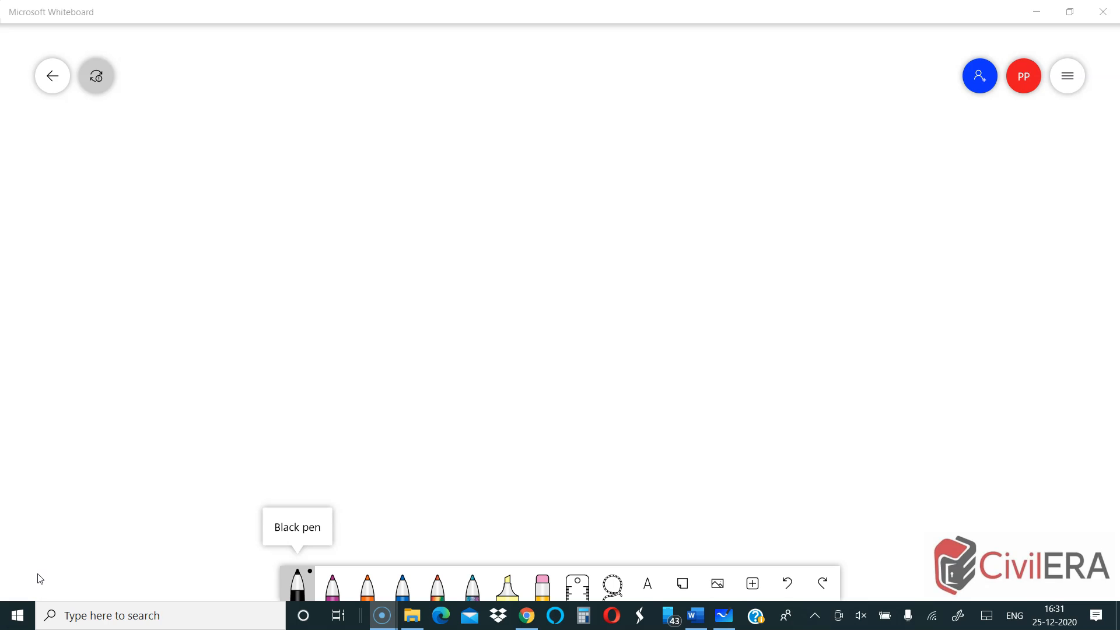
With the black pen, sketch the column sides, stepped pedestal, footing outline and a wavy top break line.
left_click(297, 582)
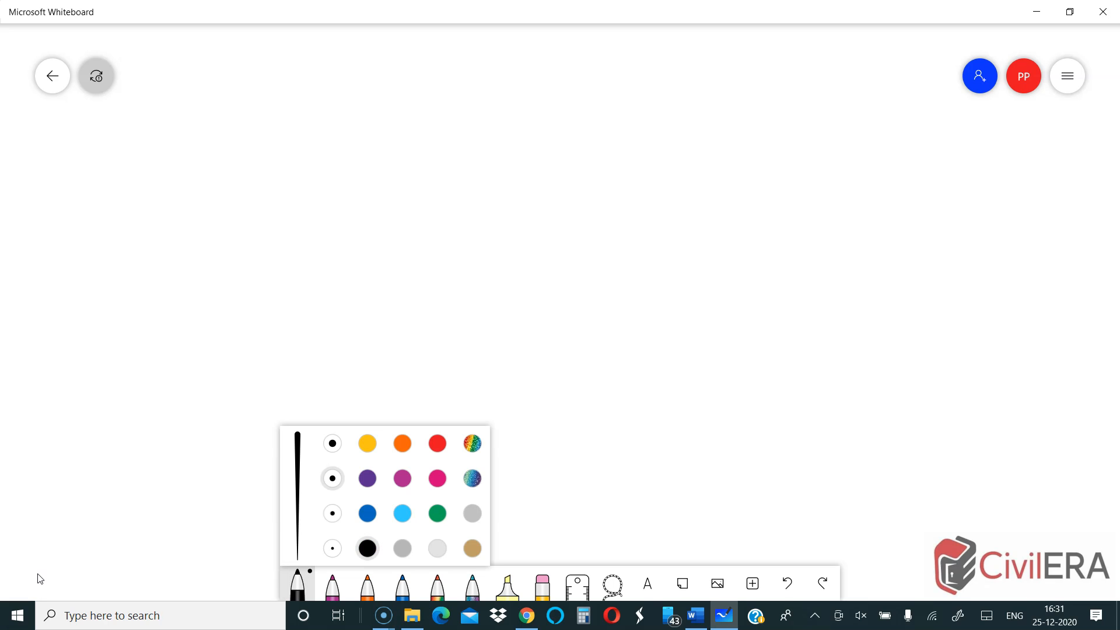
left_click_drag(534, 143, 539, 268)
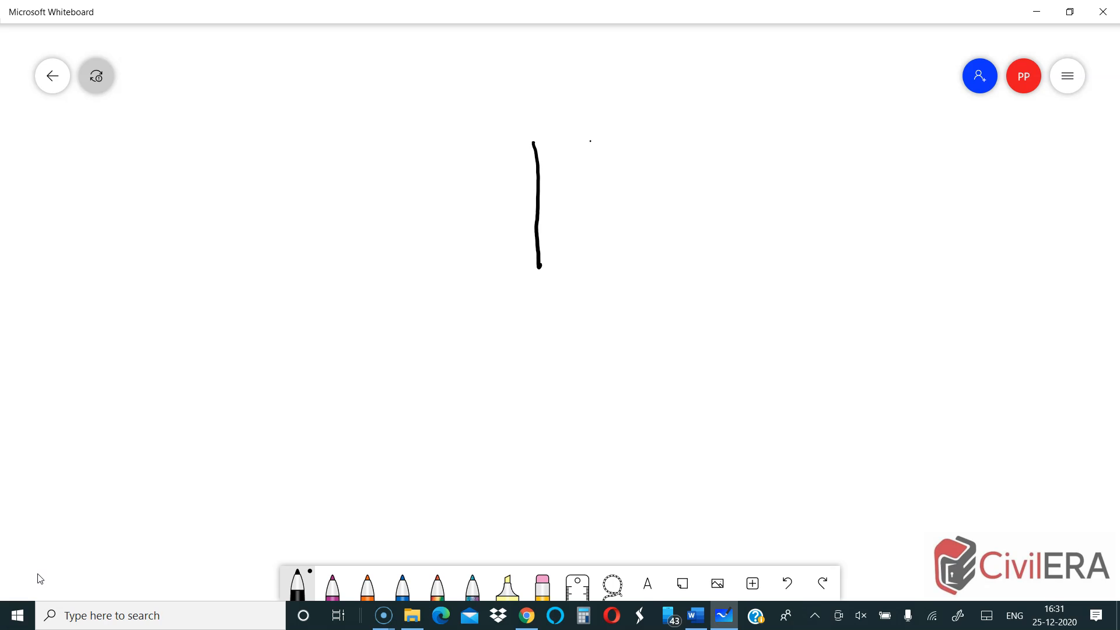
left_click_drag(588, 141, 605, 260)
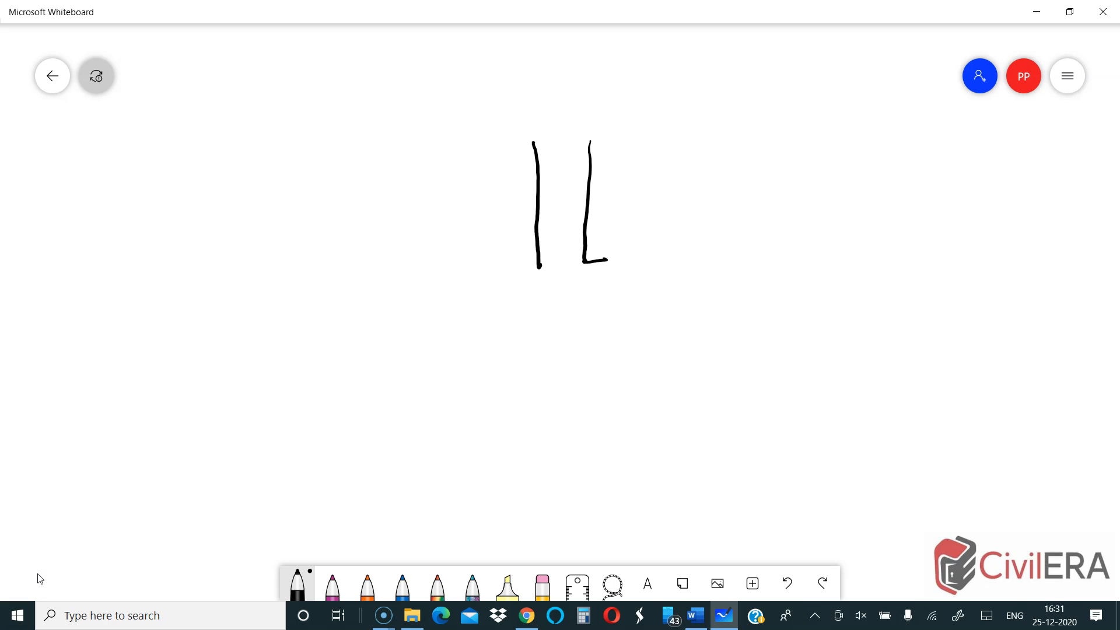
left_click_drag(537, 271, 521, 335)
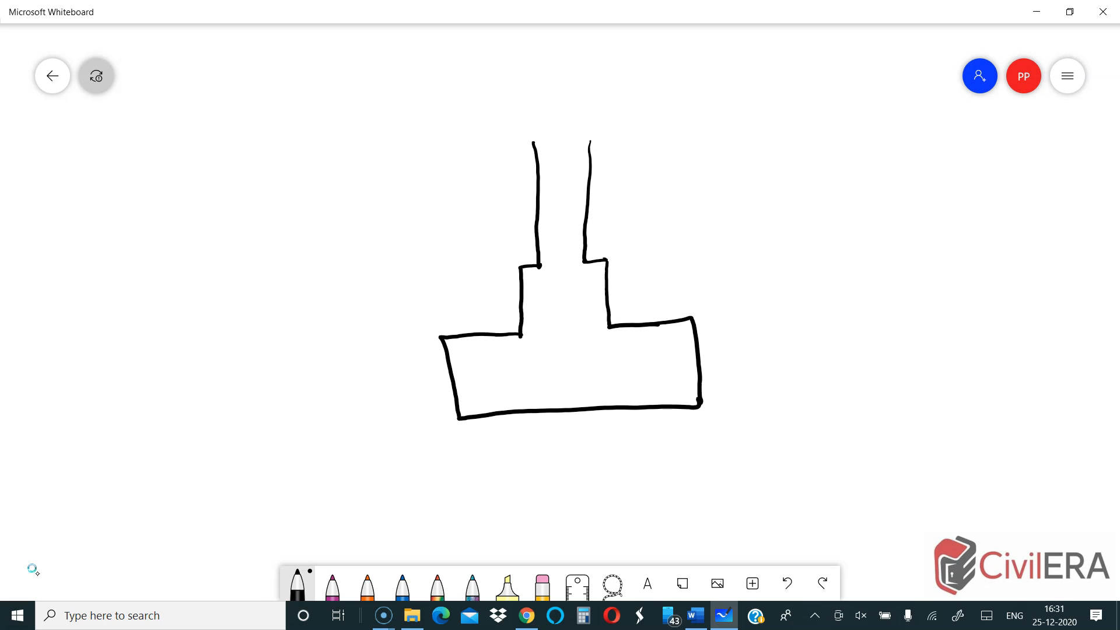
left_click_drag(507, 147, 618, 142)
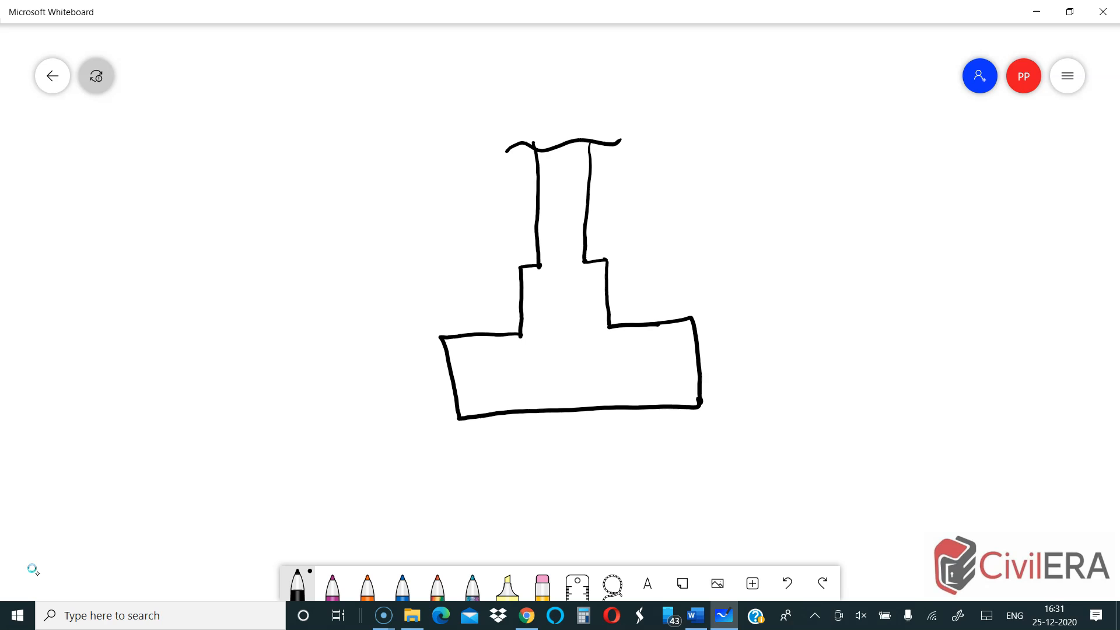
Dot the footing's centre line twice and draw a vertical column line with a base to the right.
left_click(566, 411)
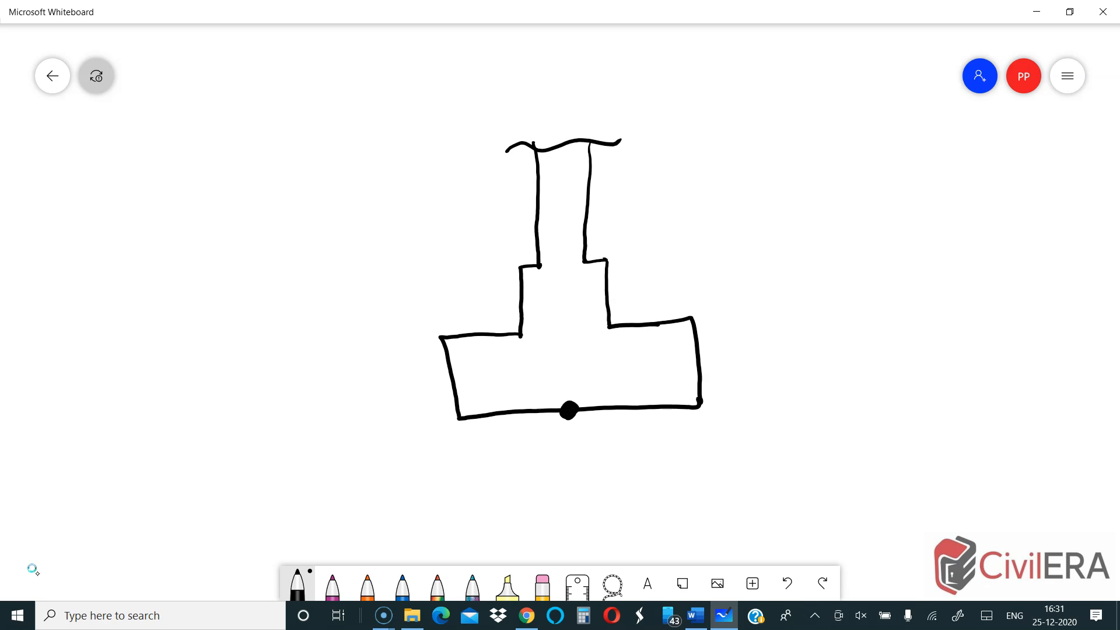
left_click(562, 364)
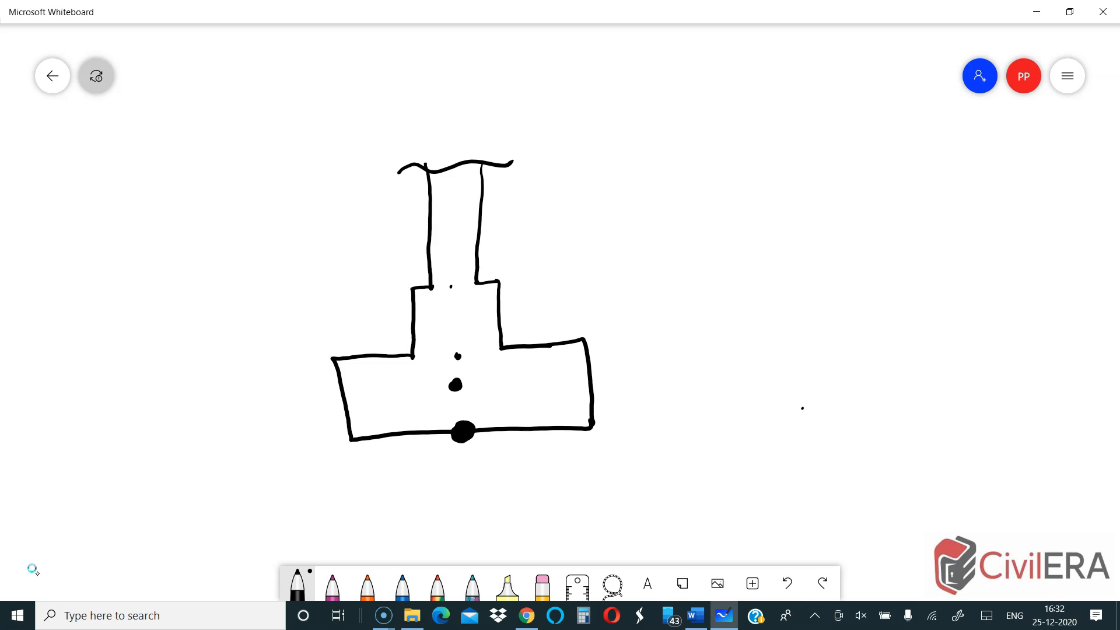
left_click_drag(791, 171, 792, 410)
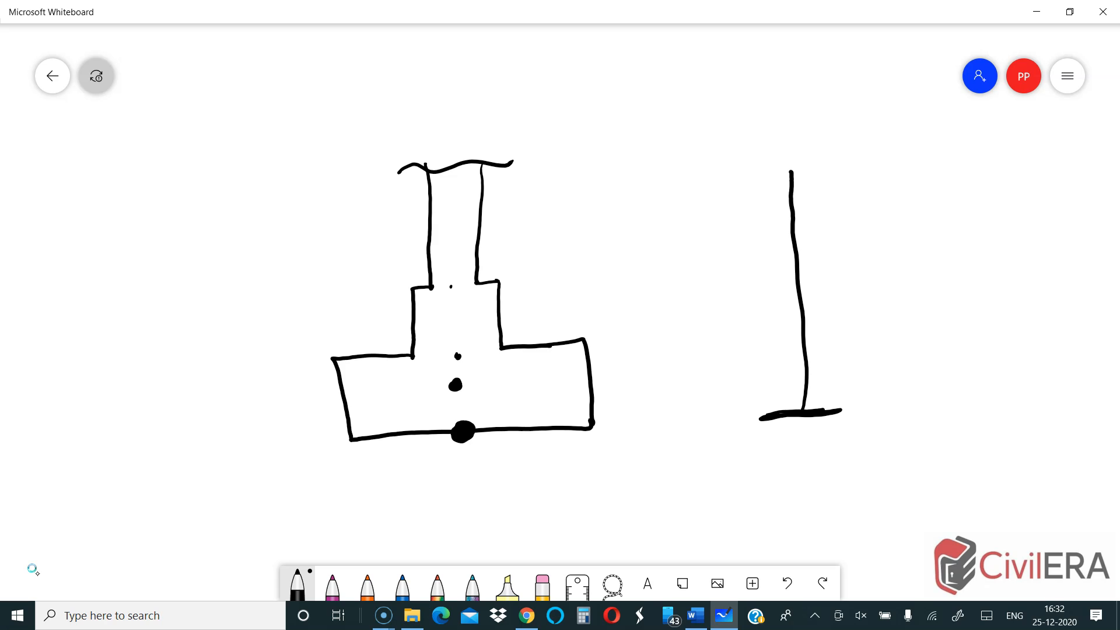
Draw the frame's beams and second column with its base, then a leader line from the footing column.
left_click_drag(792, 204, 960, 198)
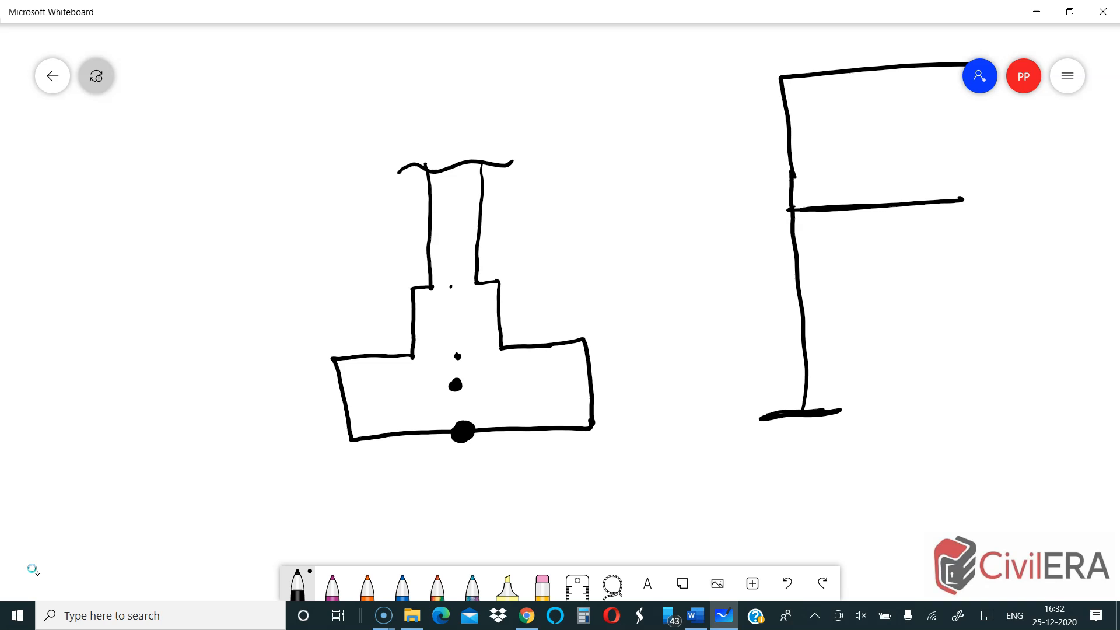
left_click_drag(956, 79, 971, 407)
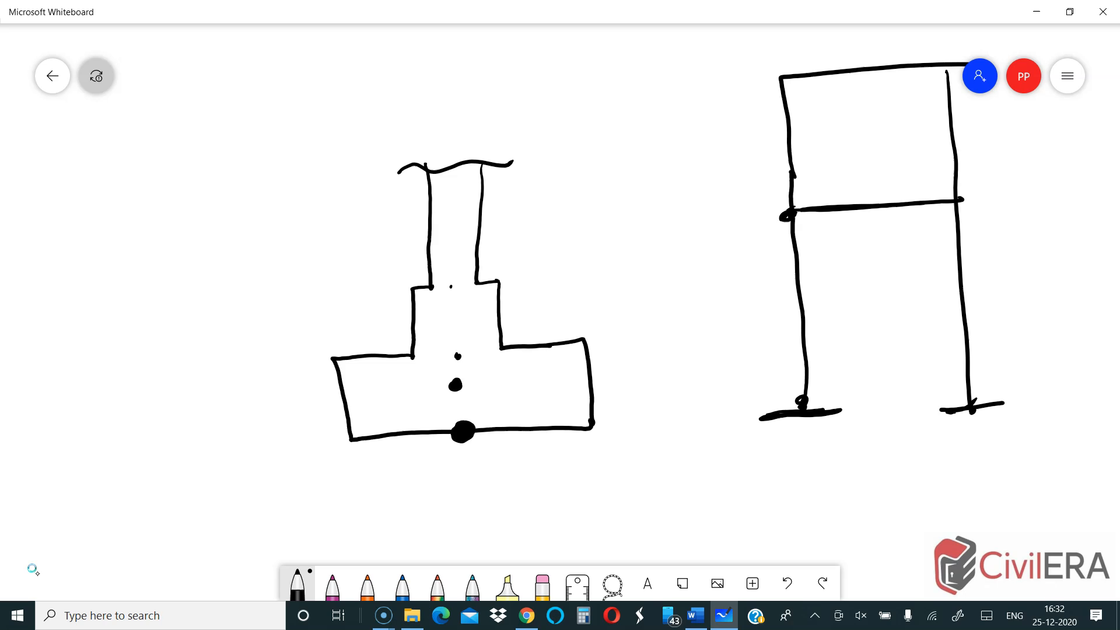
left_click_drag(464, 214, 600, 207)
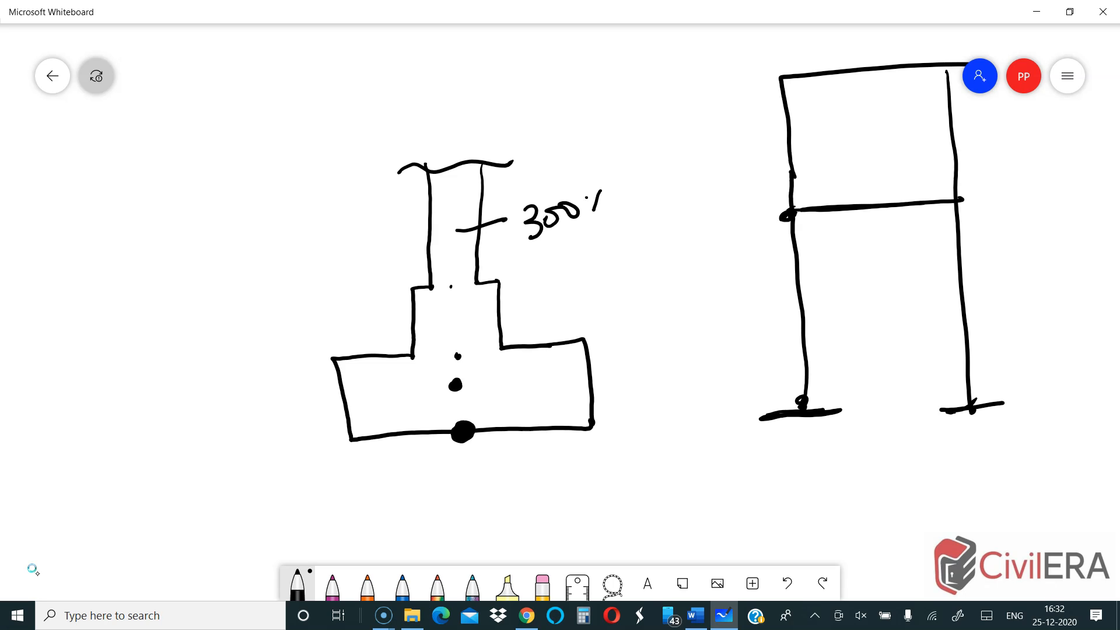
Finish writing the '300x600' column label and switch to the magenta pen.
left_click_drag(593, 207, 668, 179)
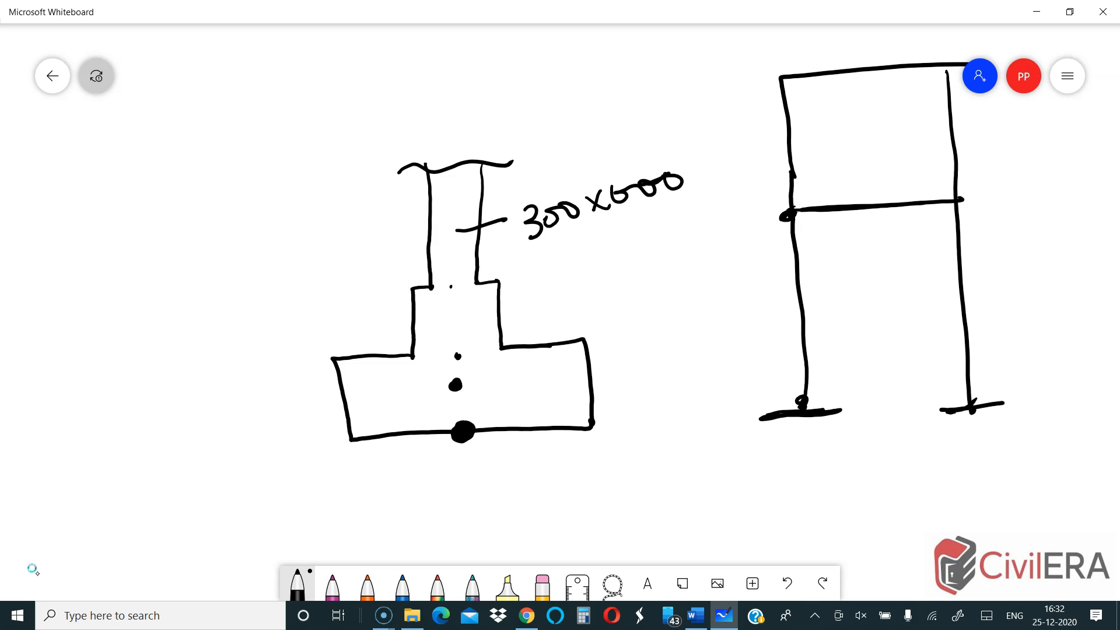
left_click(331, 584)
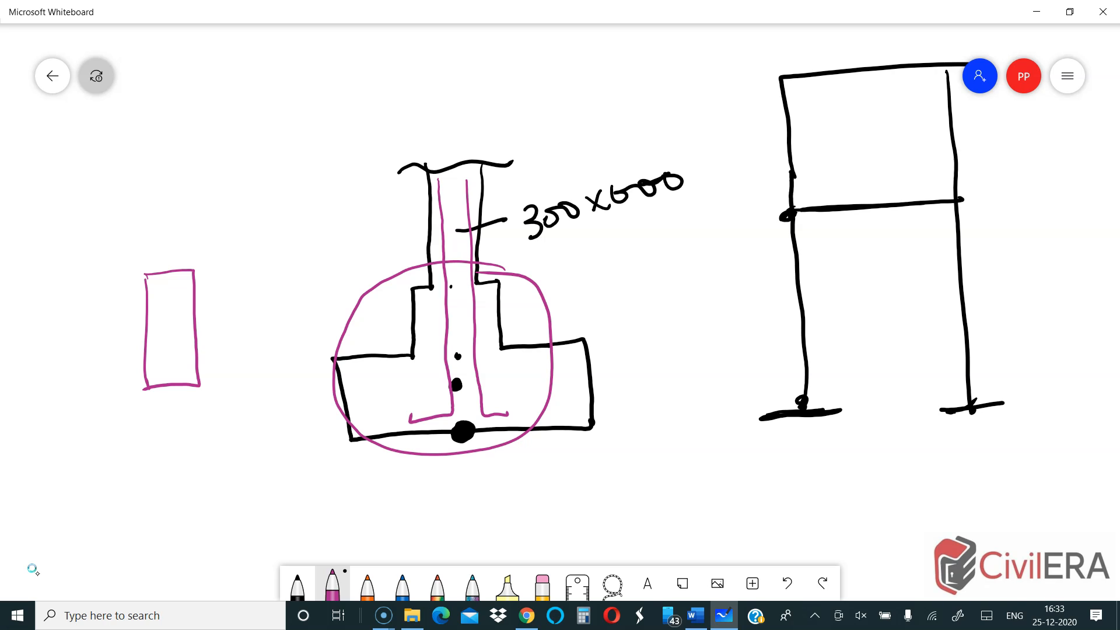
mouse_move(37, 573)
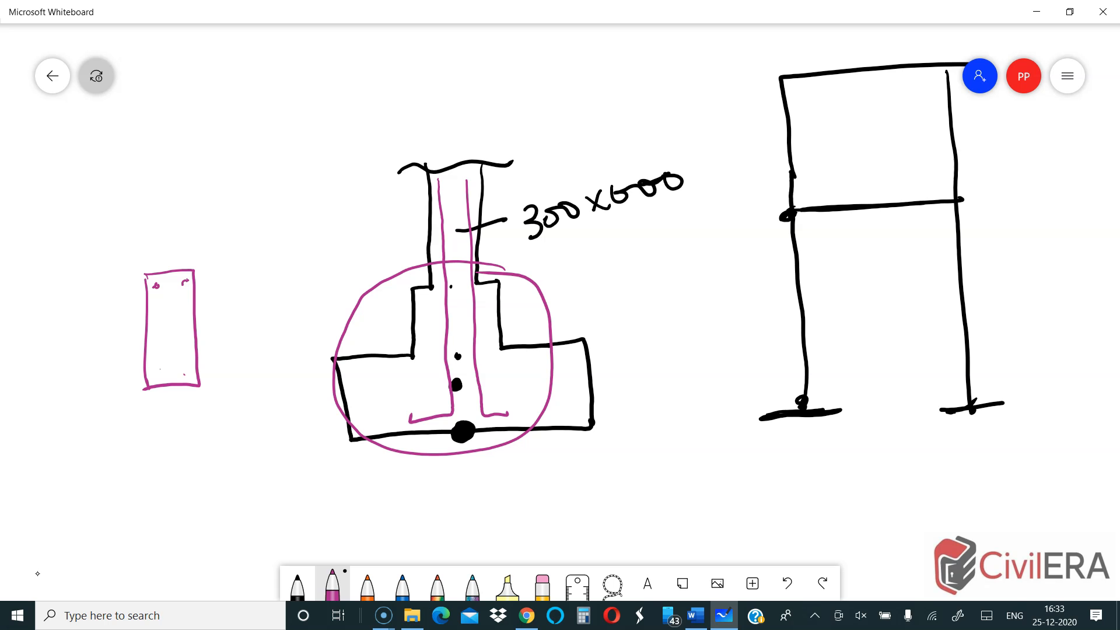
Handwrite the magenta P/SBC = A formula beside the footing sketch.
scroll("down", 3)
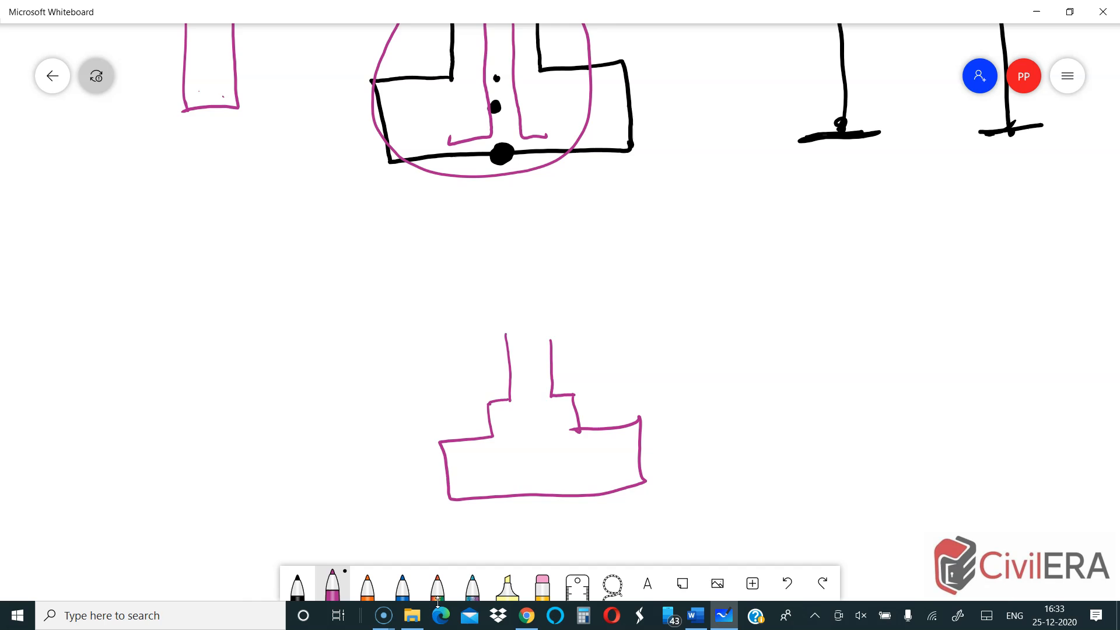
scroll("down", 3)
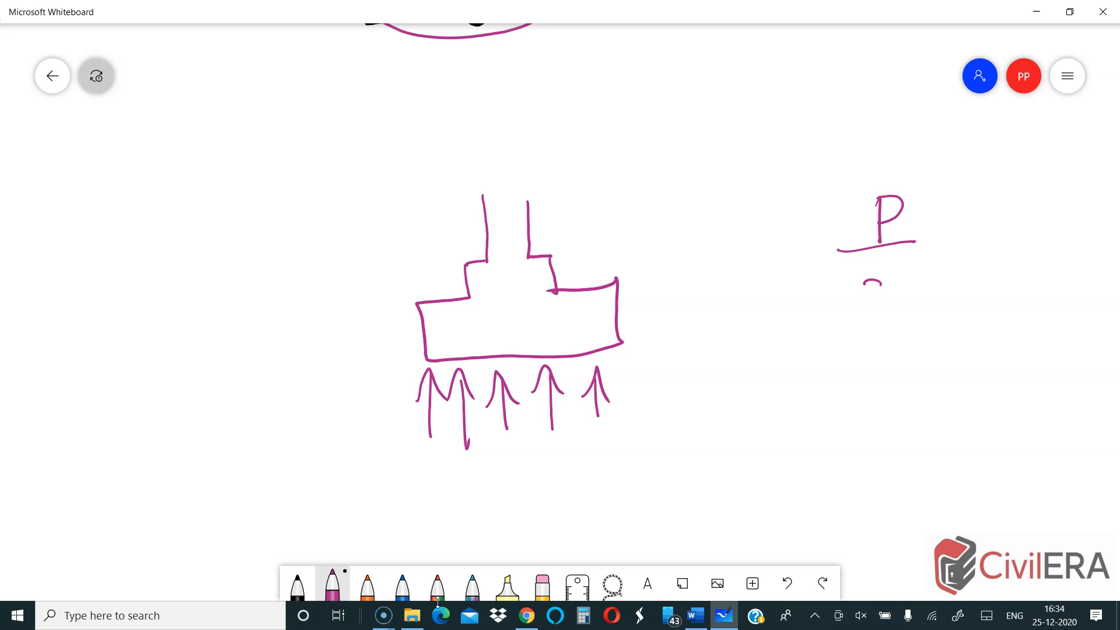
left_click_drag(860, 286, 942, 286)
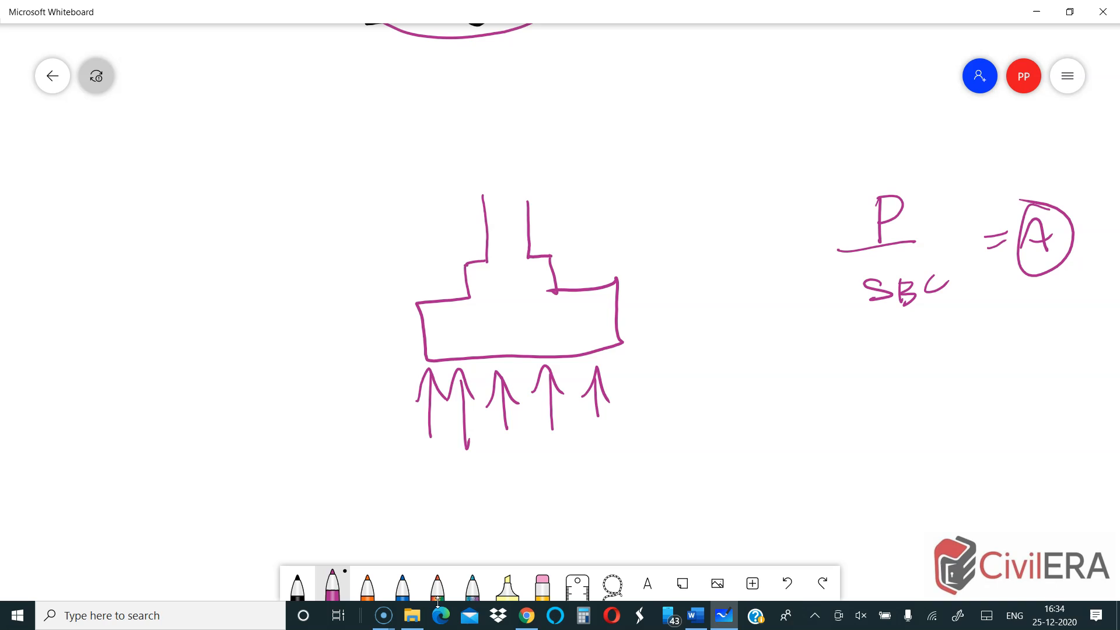
Write P/A = p with p circled below the first formula, and mark a pedestal-face section line.
left_click_drag(896, 372, 896, 443)
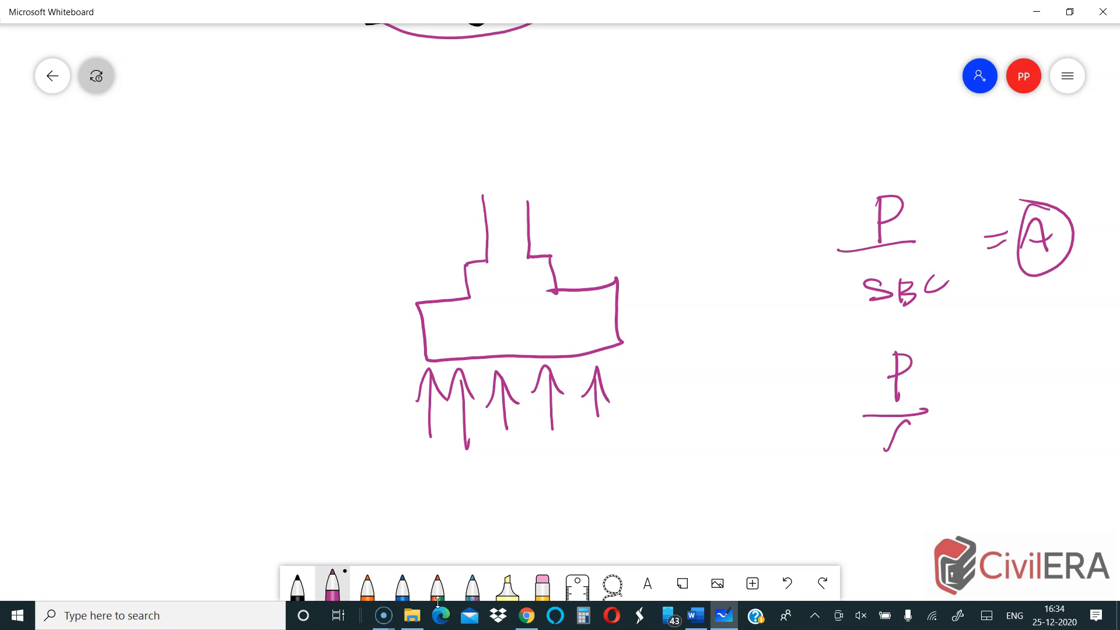
left_click_drag(913, 414, 1043, 400)
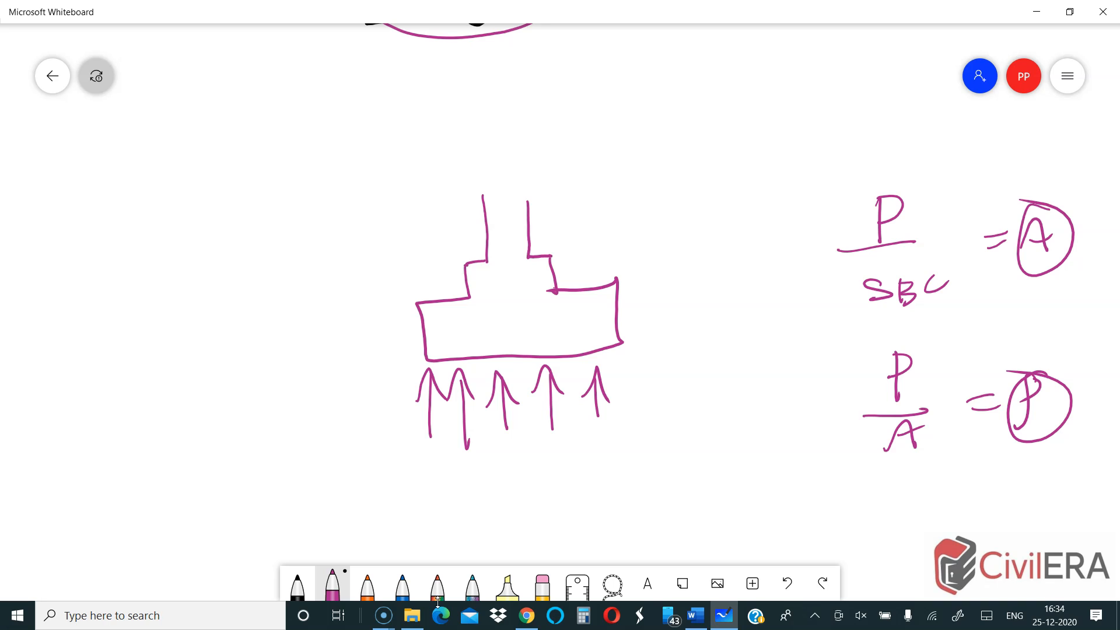
left_click_drag(559, 273, 564, 364)
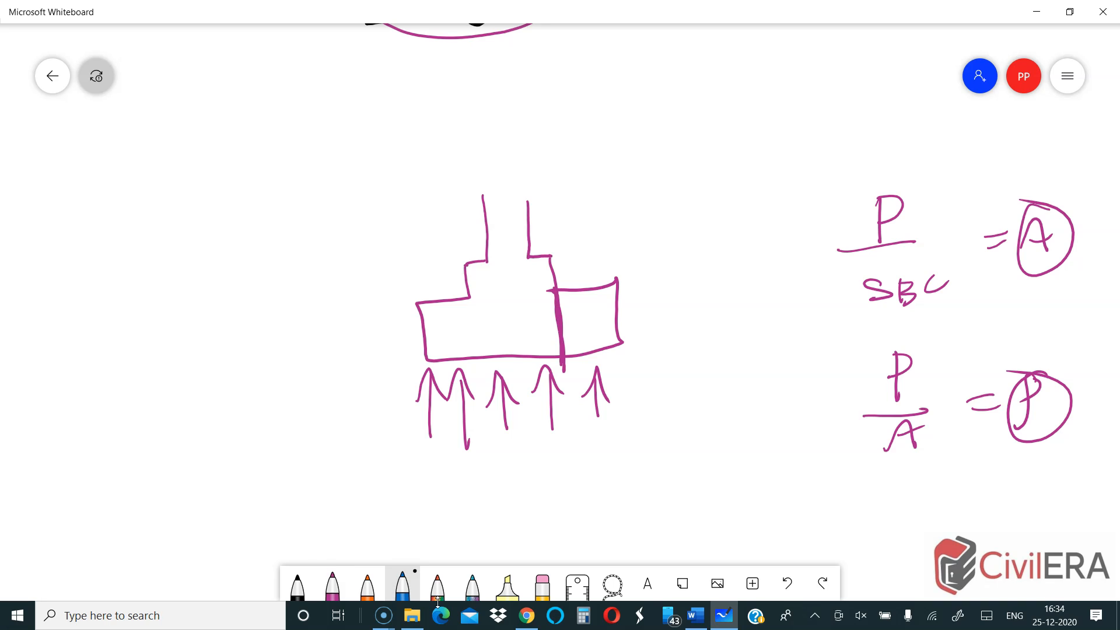
In blue, trace the critical section line, write a circled wl²/2, and sketch column bars and a ground line.
left_click_drag(557, 285, 564, 372)
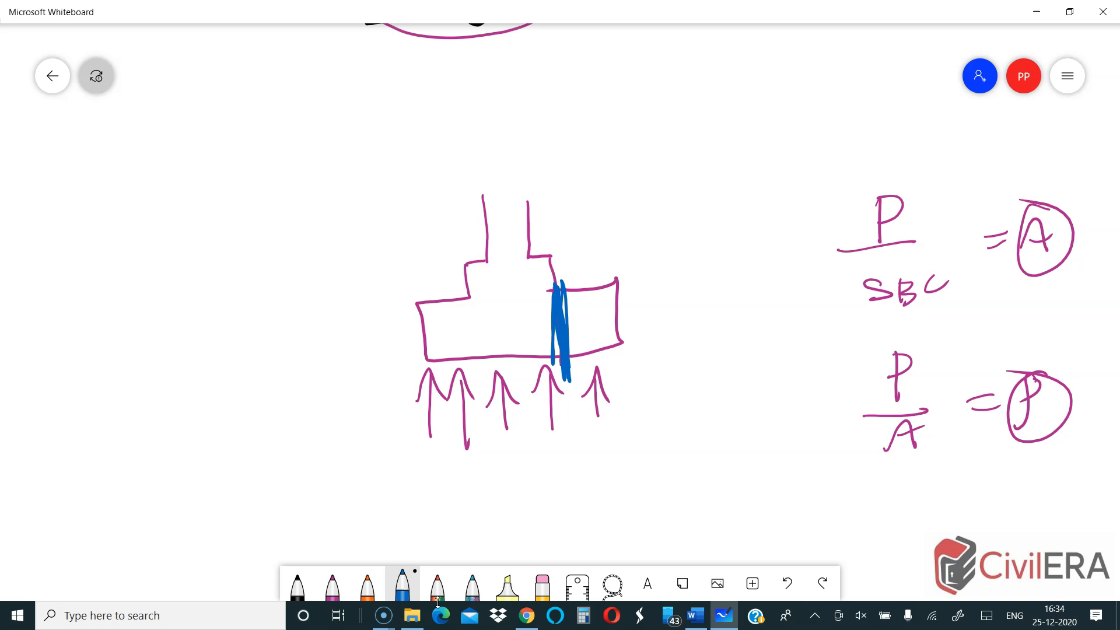
left_click_drag(575, 279, 592, 274)
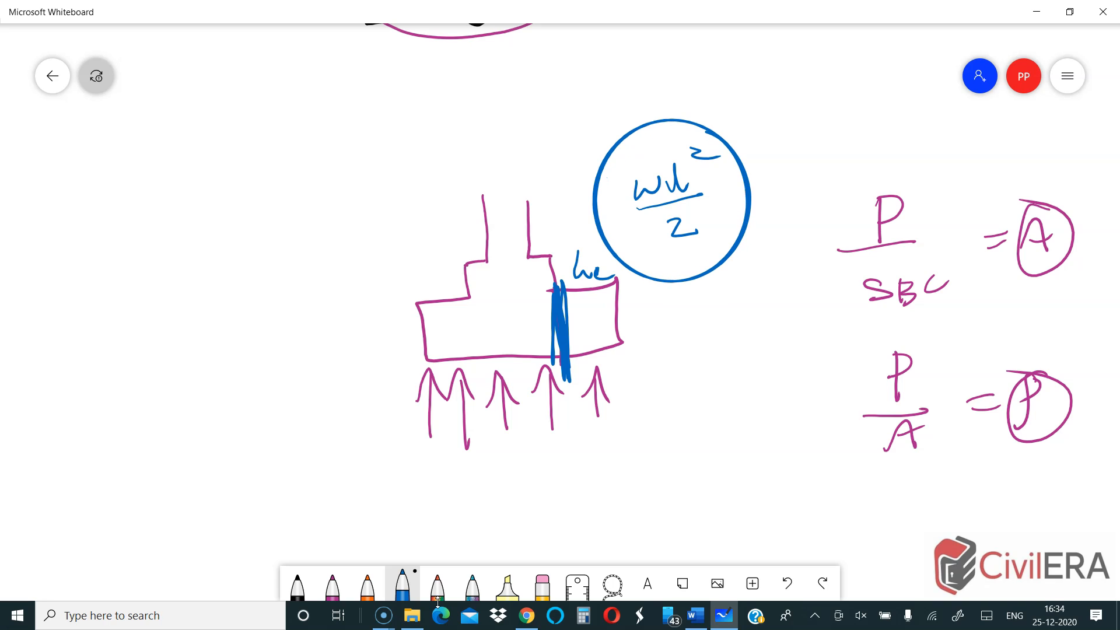
left_click_drag(668, 154, 674, 193)
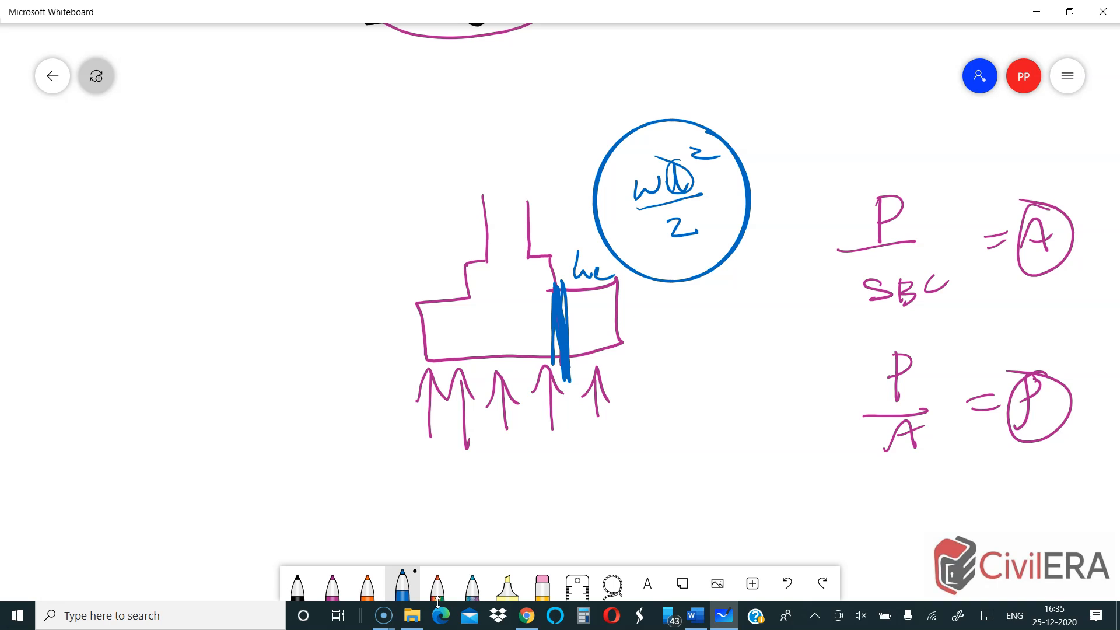
left_click_drag(385, 446, 632, 432)
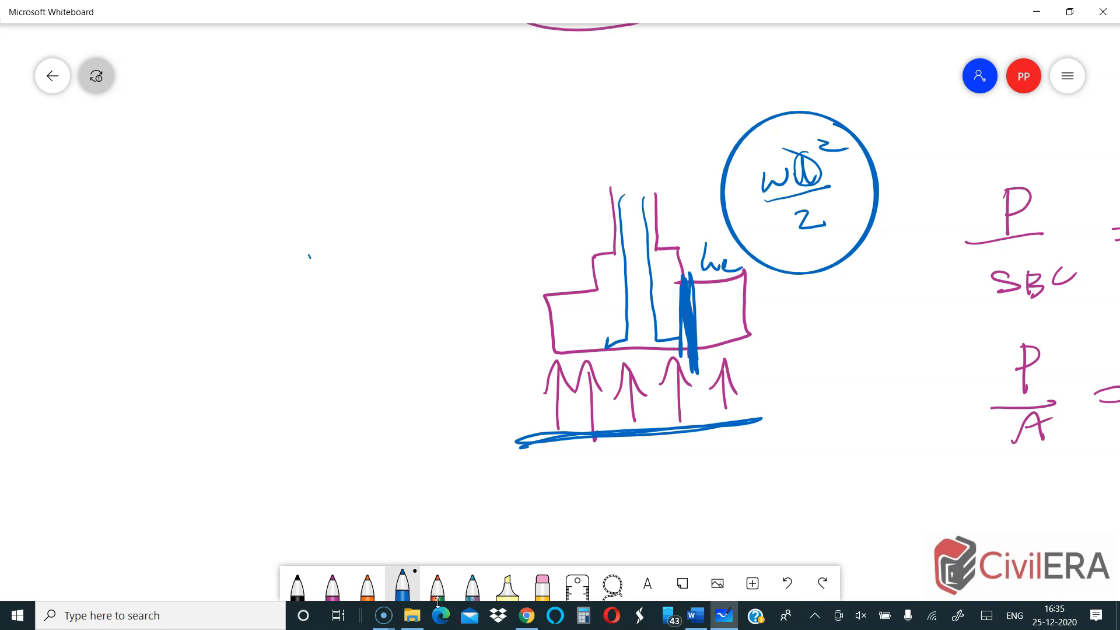
Draw a small column cross-section rectangle with bar dots, then a blue stepped footing outline below.
left_click_drag(311, 250, 355, 336)
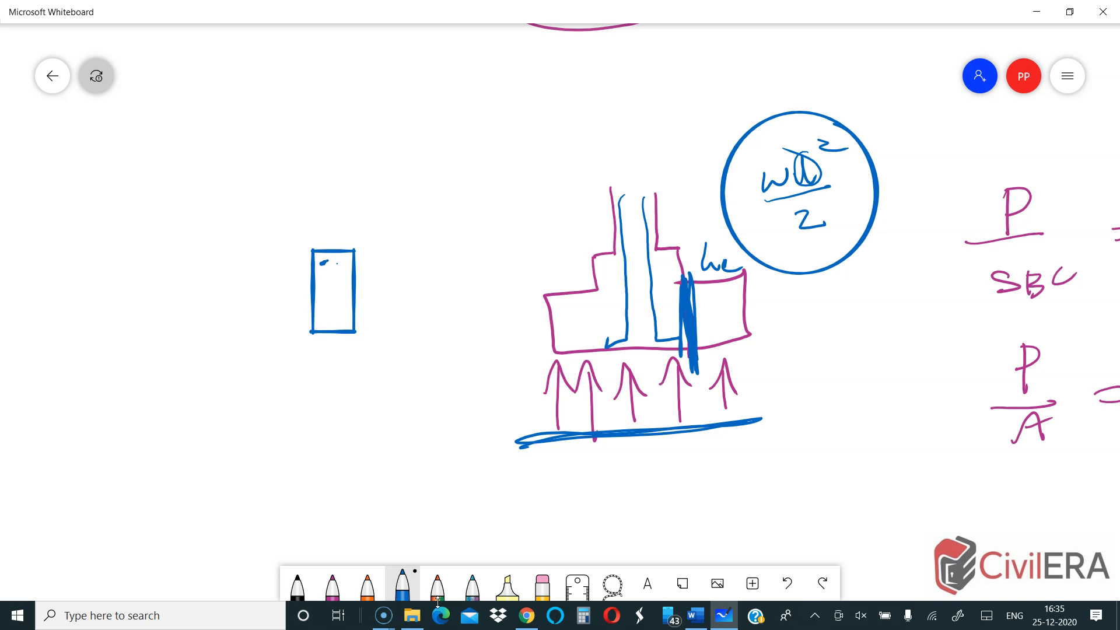
left_click_drag(340, 261, 332, 325)
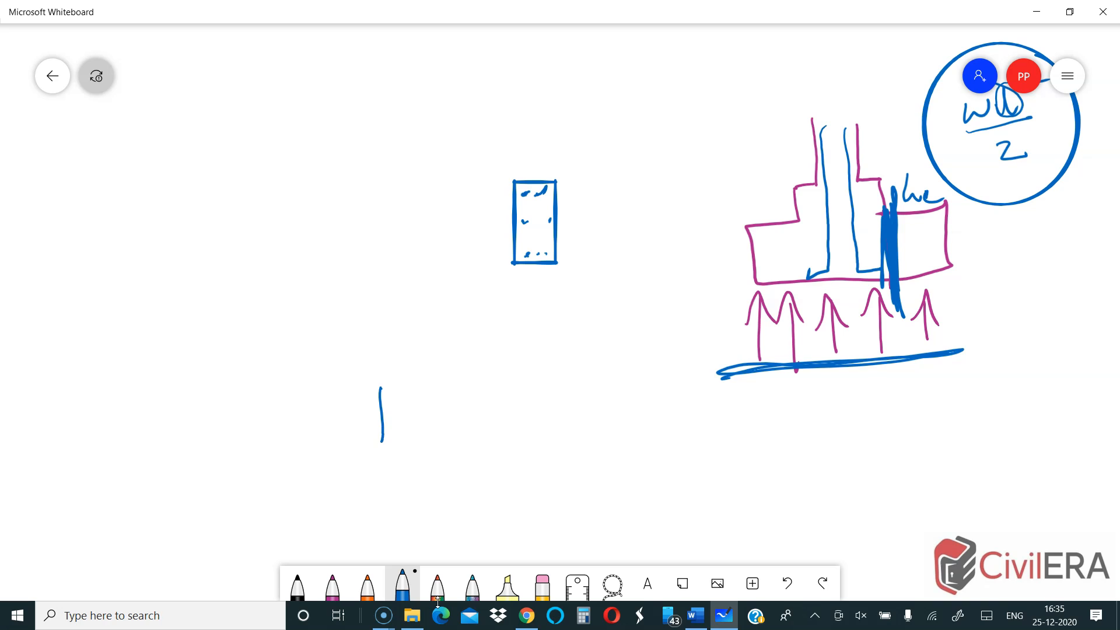
left_click_drag(382, 389, 562, 447)
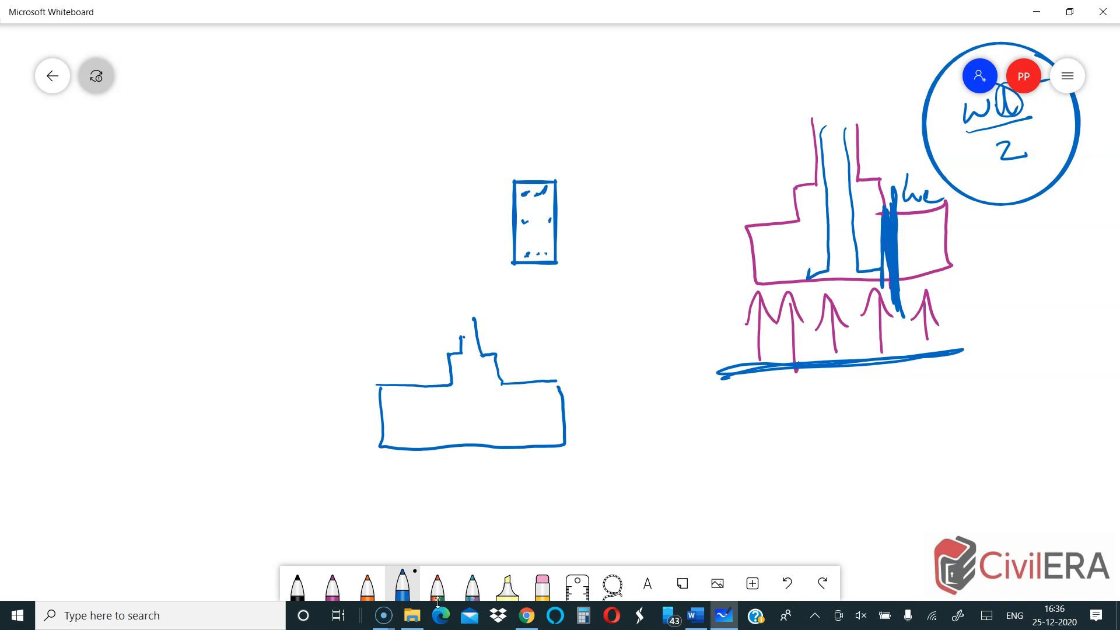
Draw a larger footing with column bars and switch to the rainbow pen.
left_click_drag(442, 332, 493, 308)
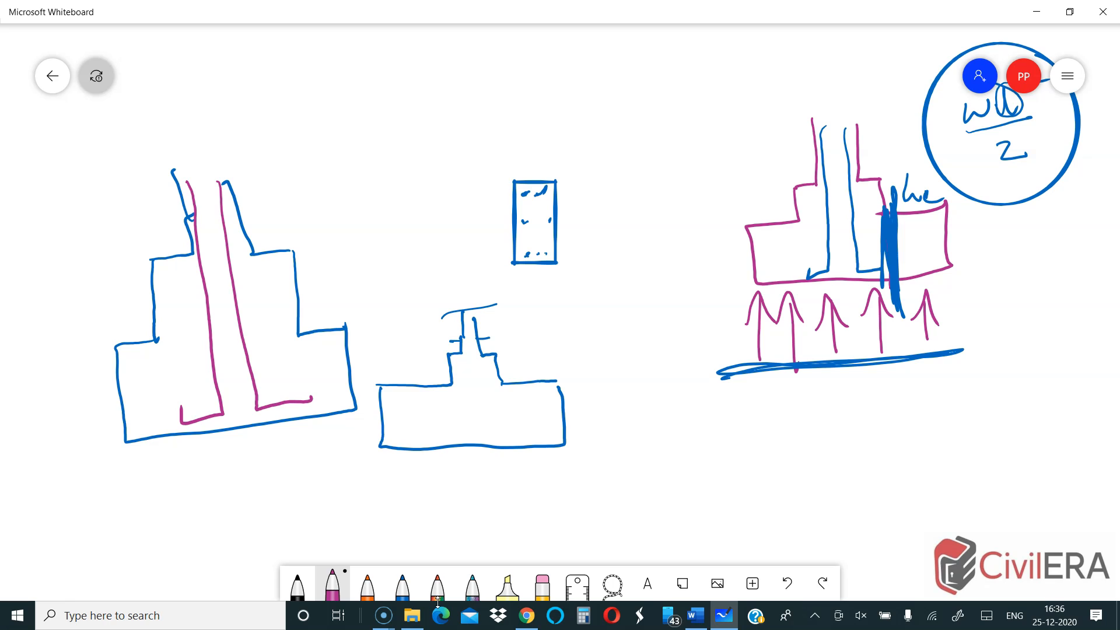
left_click(402, 585)
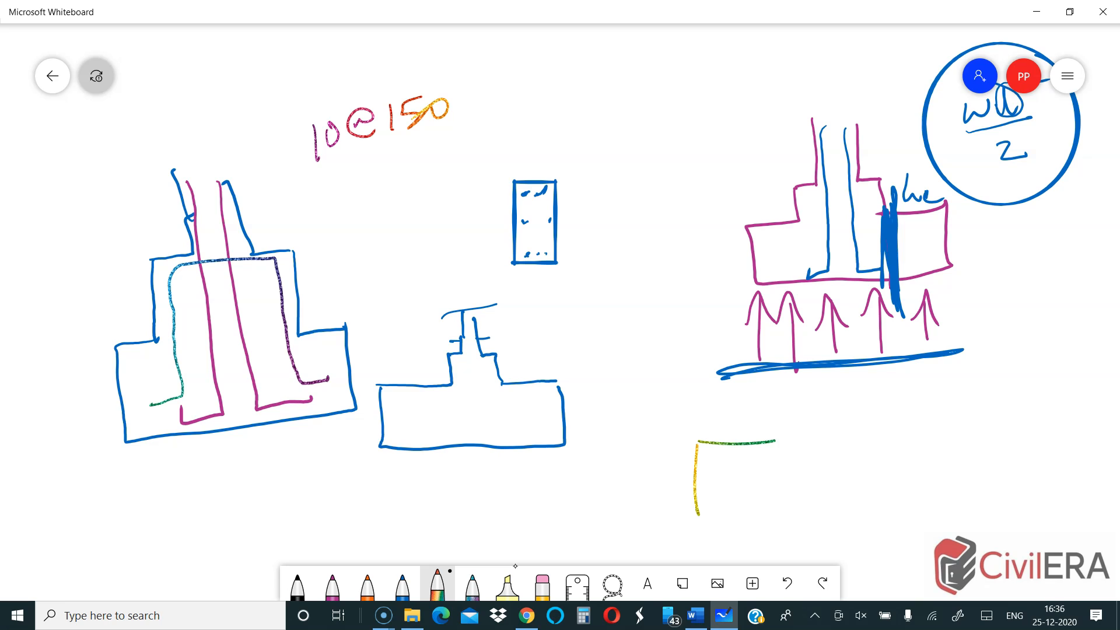
In rainbow ink, draw the square pedestal plan with crossing bars, an arrow to the U-bar, and a tick.
left_click_drag(700, 432, 785, 517)
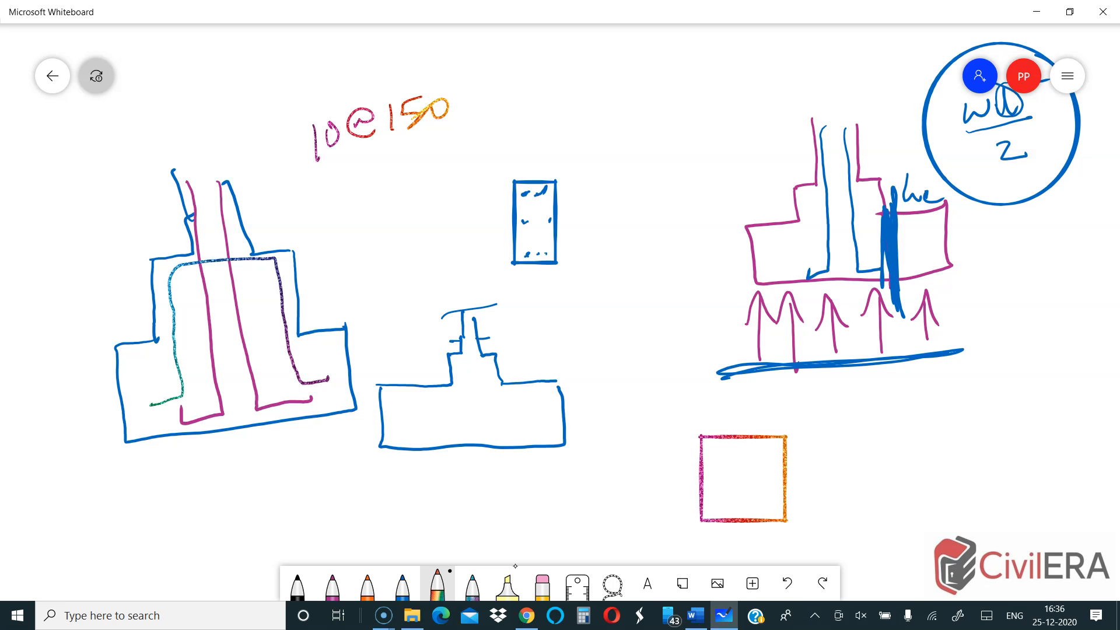
left_click_drag(714, 461, 775, 461)
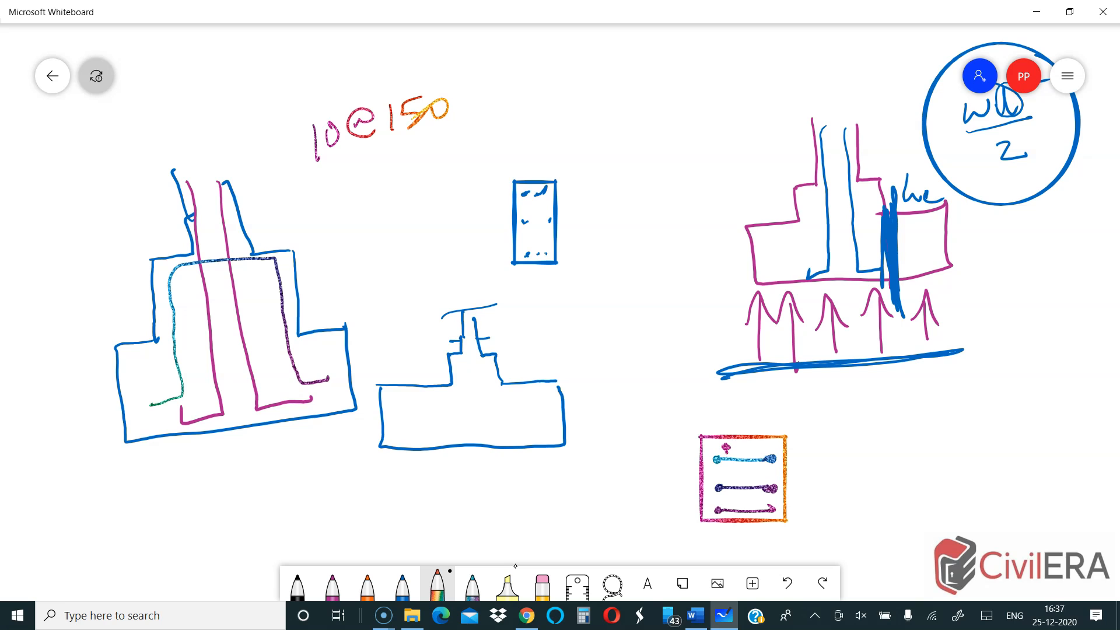
left_click_drag(282, 286, 360, 259)
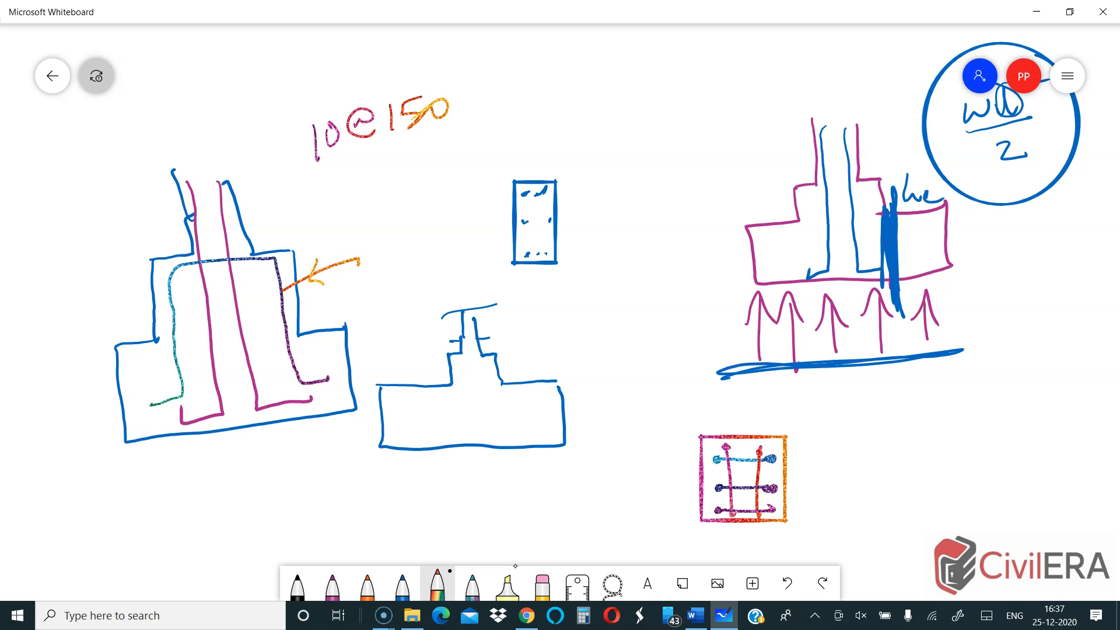
left_click_drag(819, 454, 884, 408)
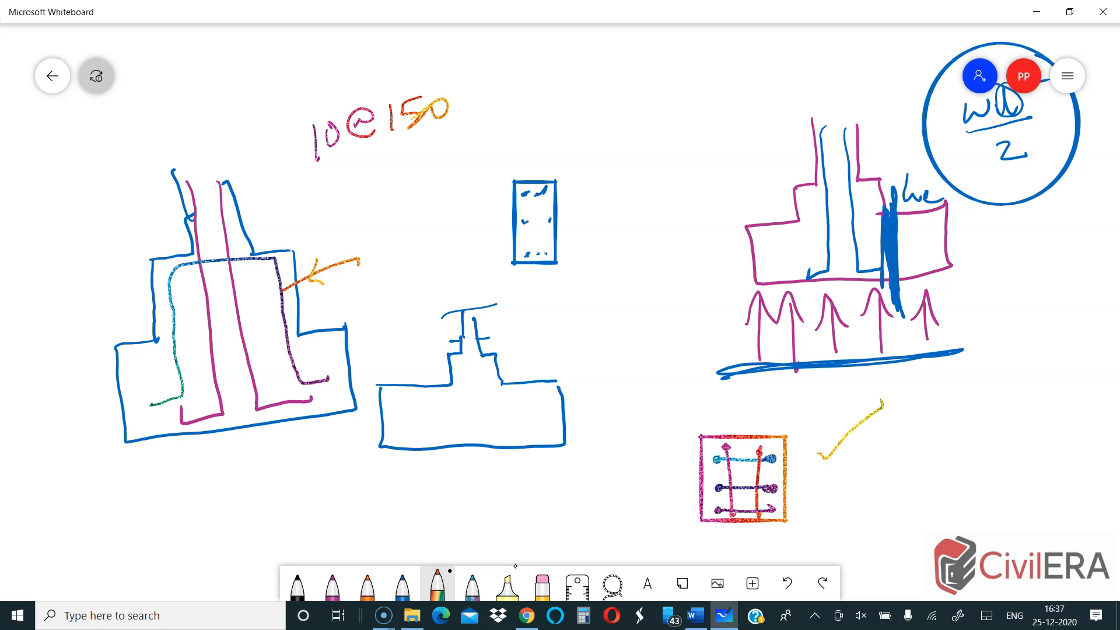